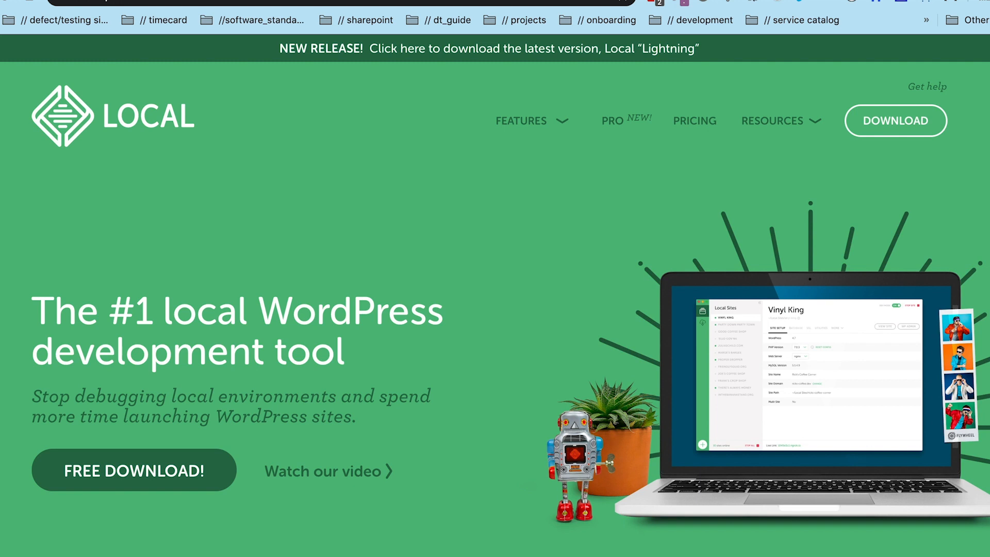
pyautogui.moveTo(724, 533)
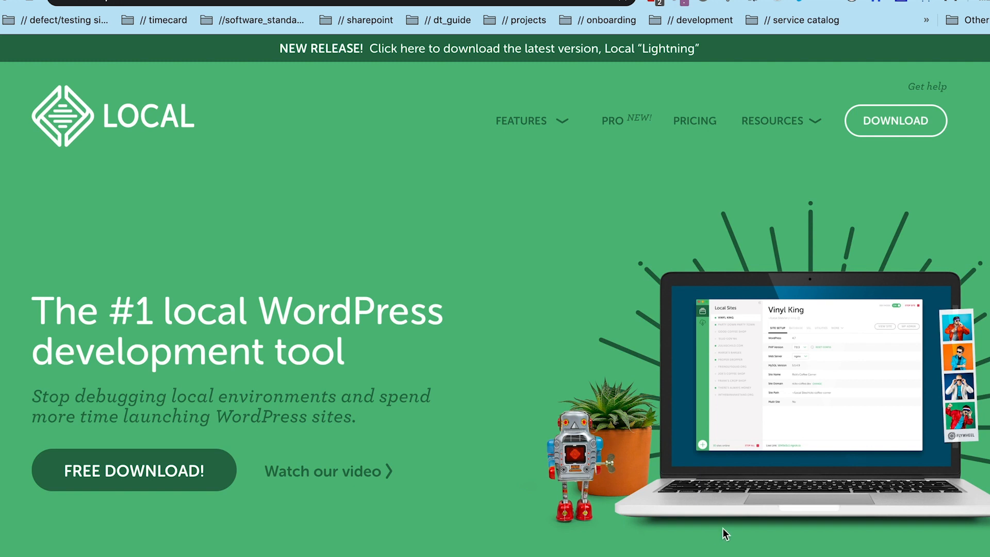
pyautogui.moveTo(895, 126)
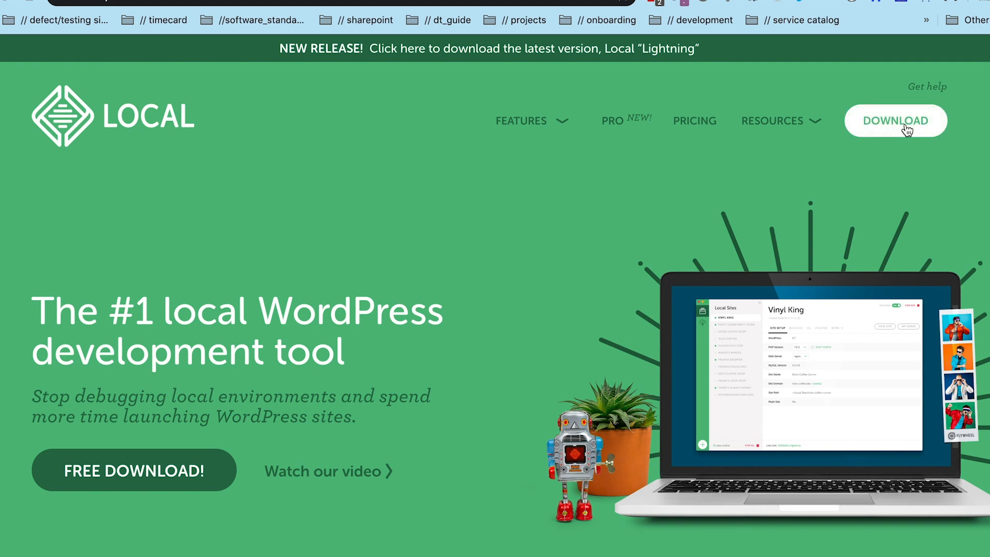
pyautogui.click(895, 120)
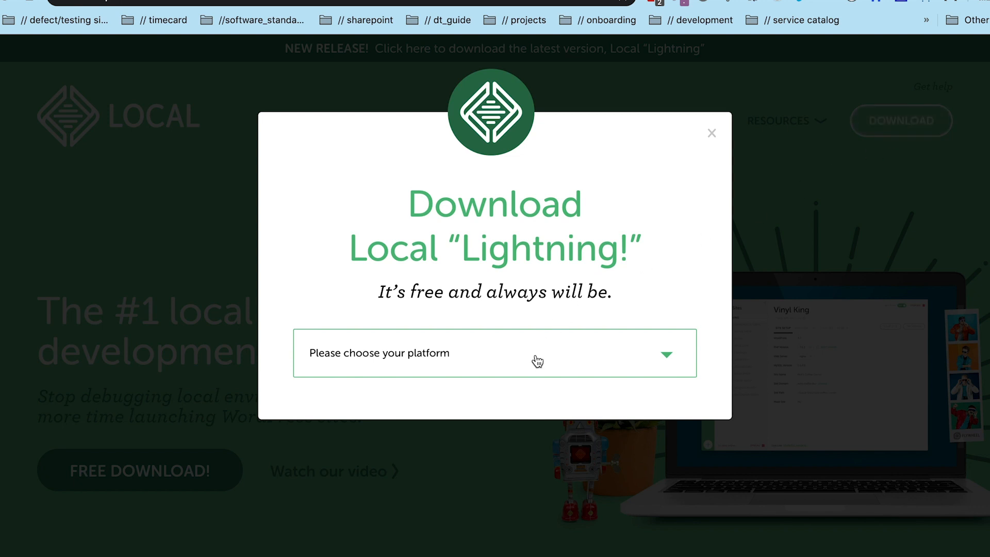
pyautogui.click(494, 352)
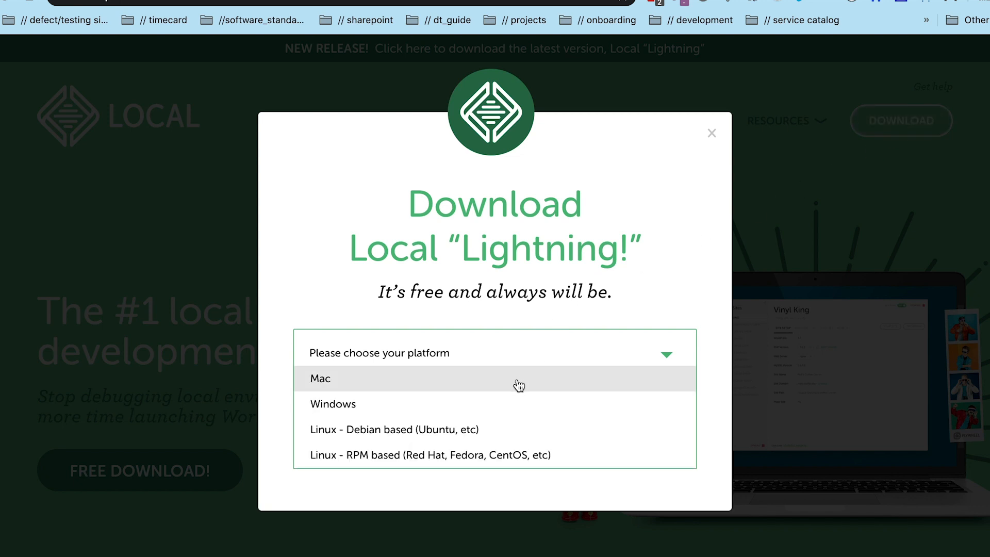
pyautogui.click(319, 378)
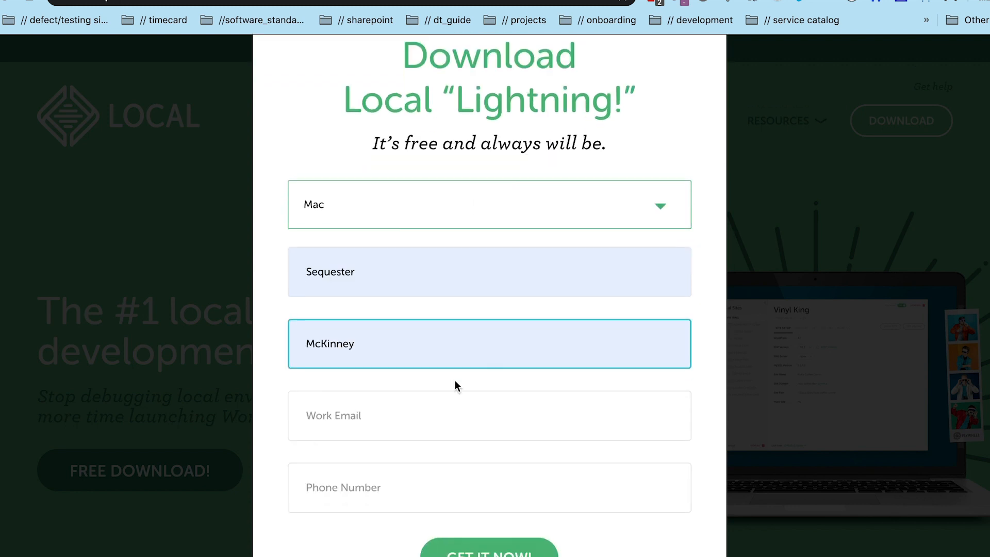
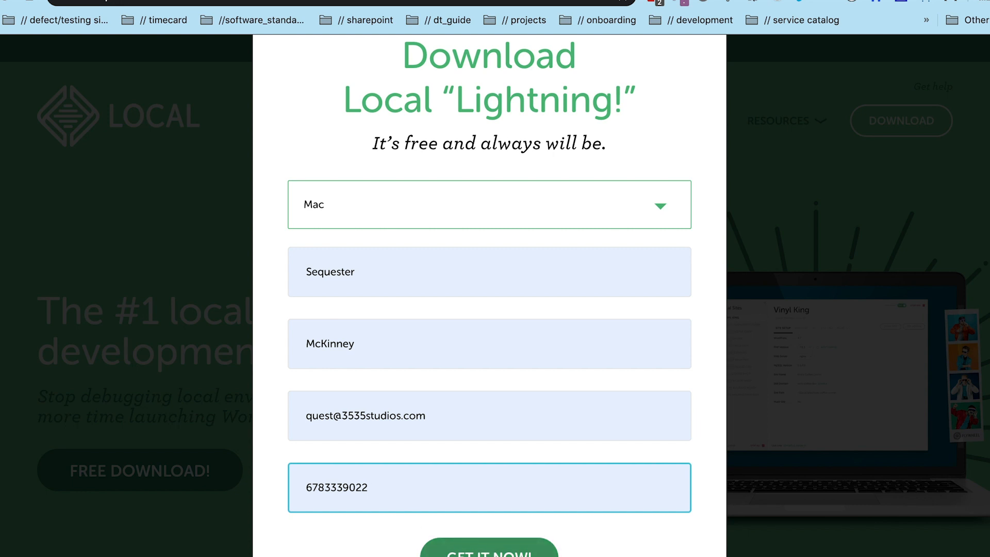
pyautogui.click(488, 547)
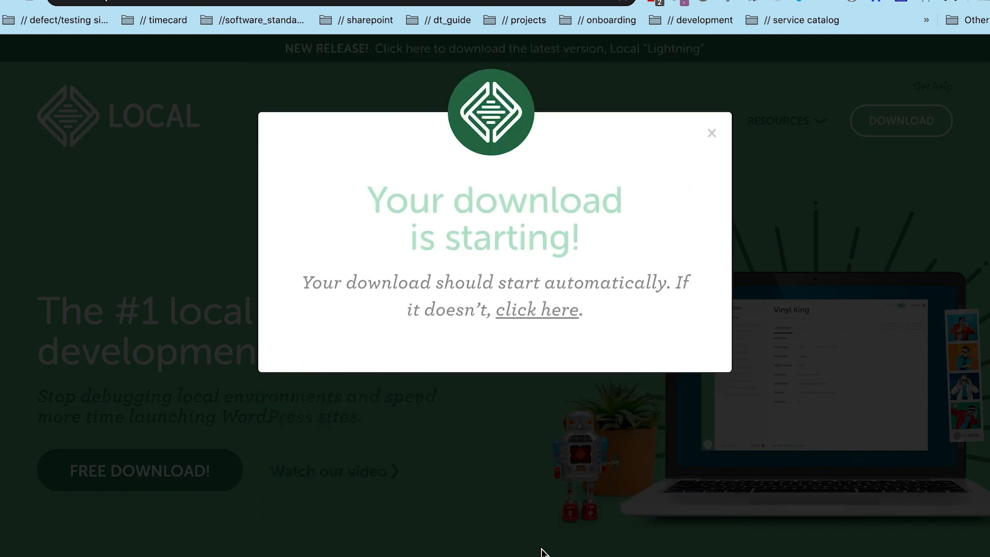
# Save the installer to the Desktop as local-5-2-4-mac.dmg, replacing the existing copy.
pyautogui.click(537, 309)
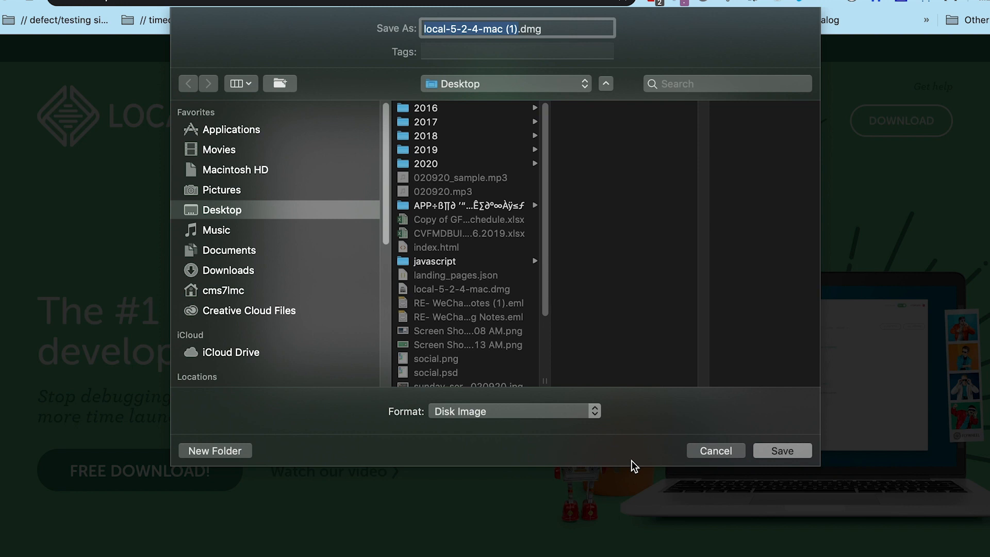
pyautogui.moveTo(520, 52)
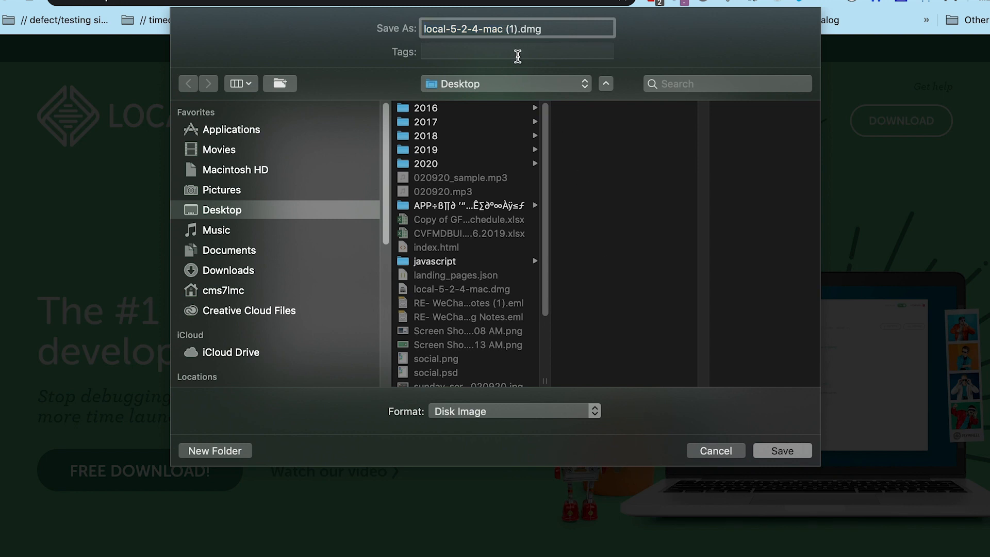
pyautogui.write('local-5-2-4-mac.dmg')
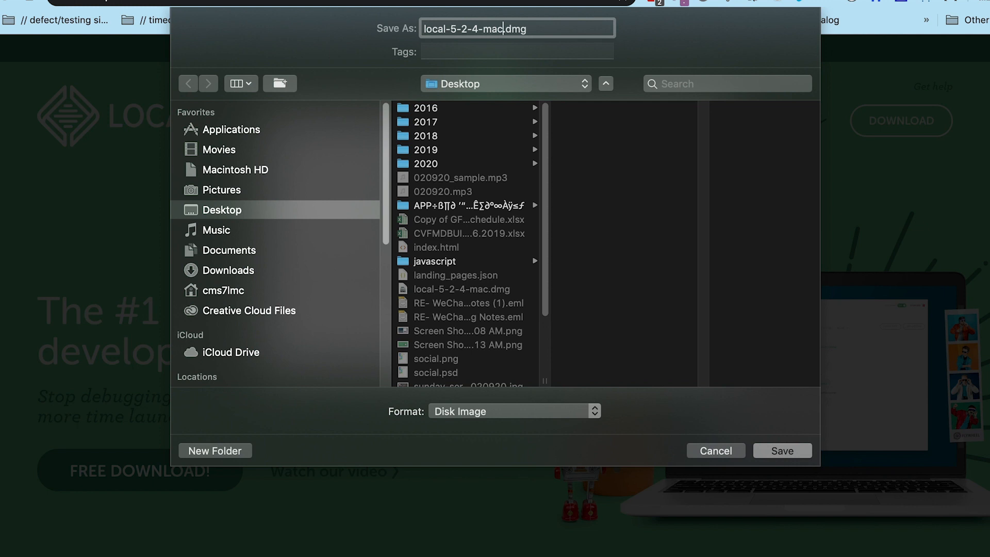
pyautogui.click(782, 450)
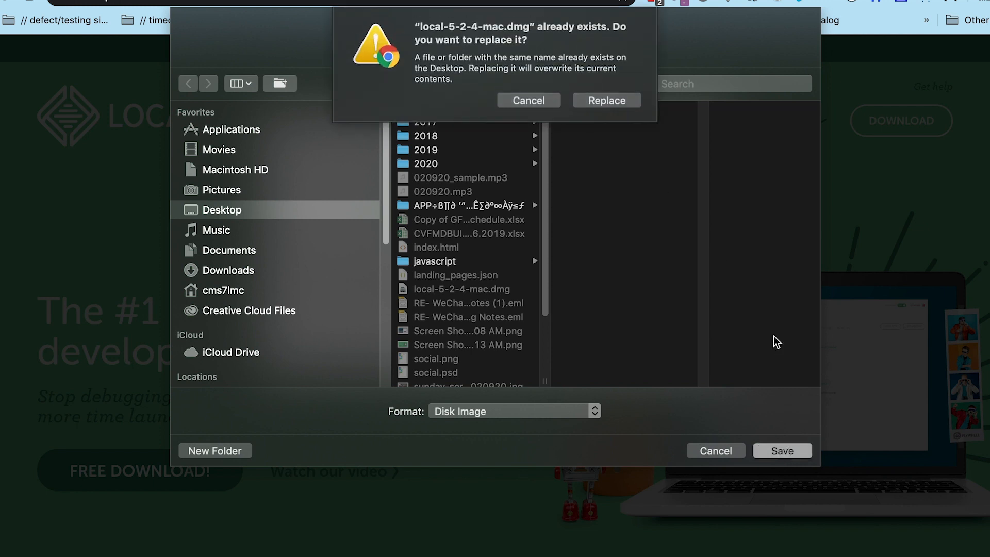
pyautogui.click(604, 100)
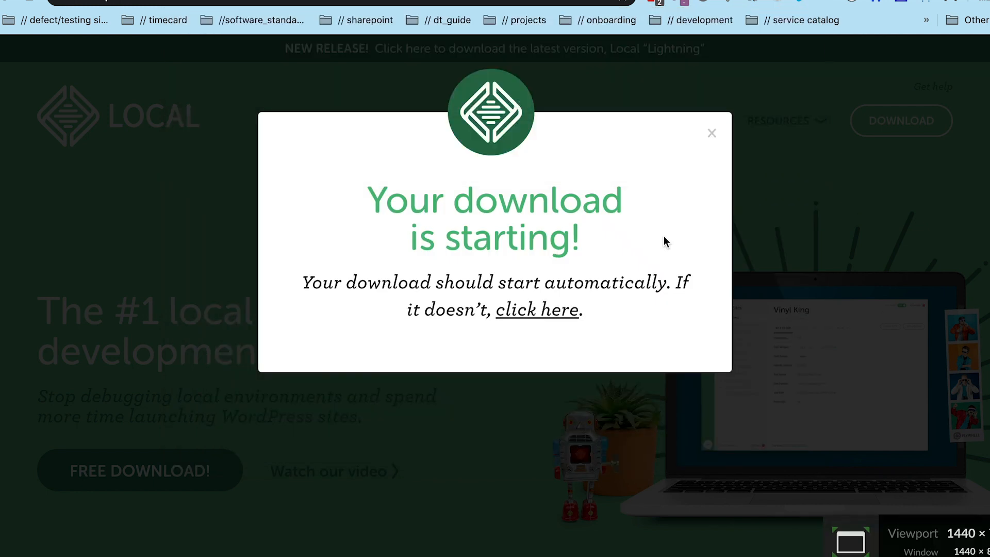
pyautogui.moveTo(604, 395)
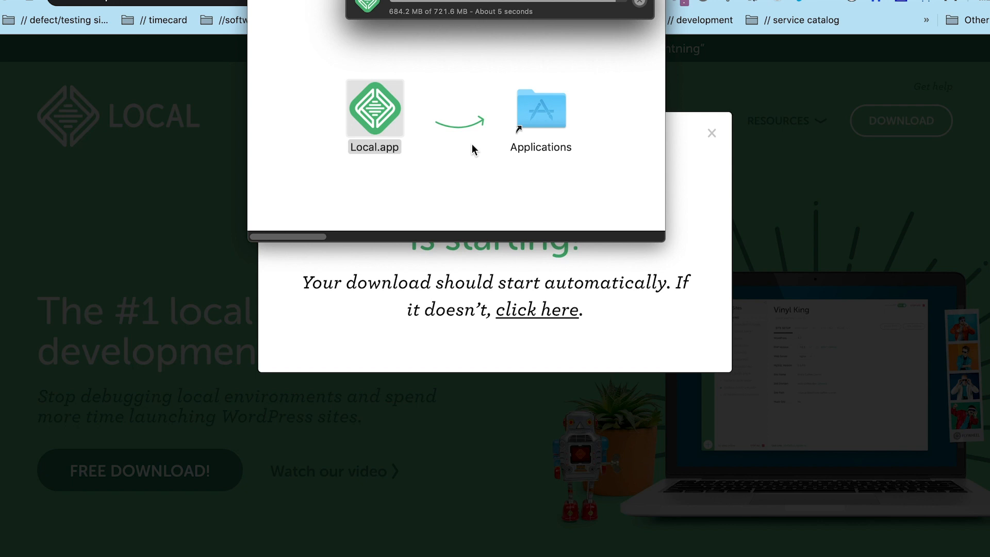
# Install Local.app into Applications and dismiss the website's download confirmation.
pyautogui.click(373, 109)
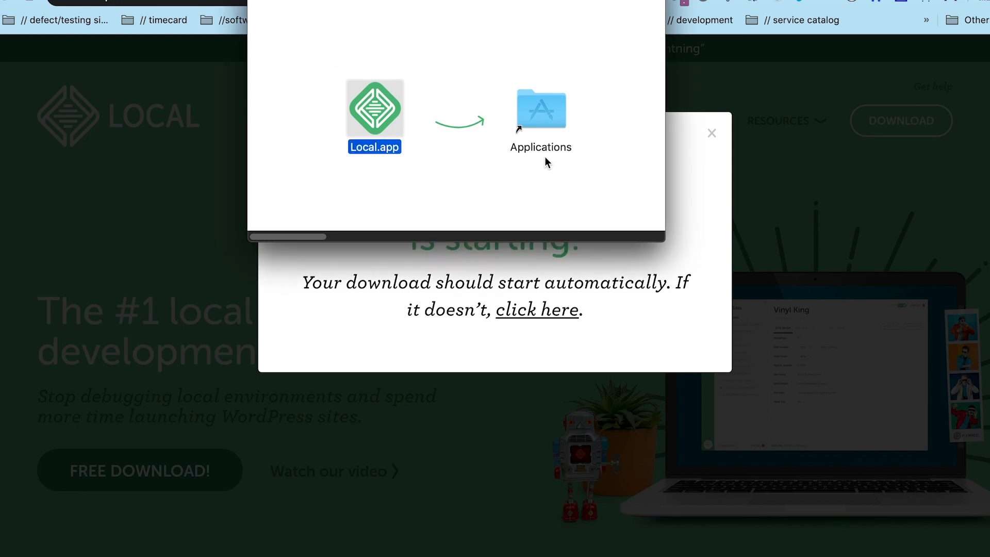
pyautogui.moveTo(516, 133)
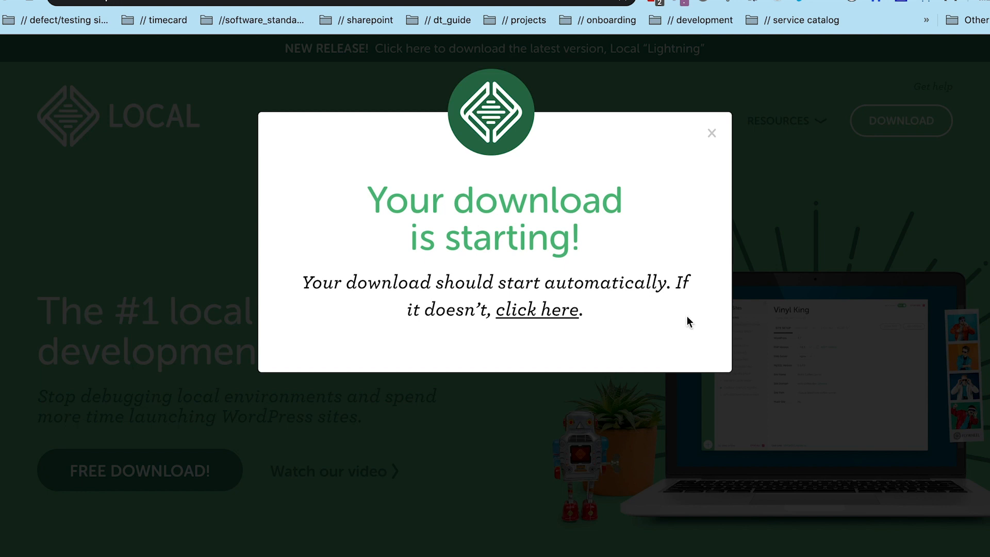
pyautogui.moveTo(711, 134)
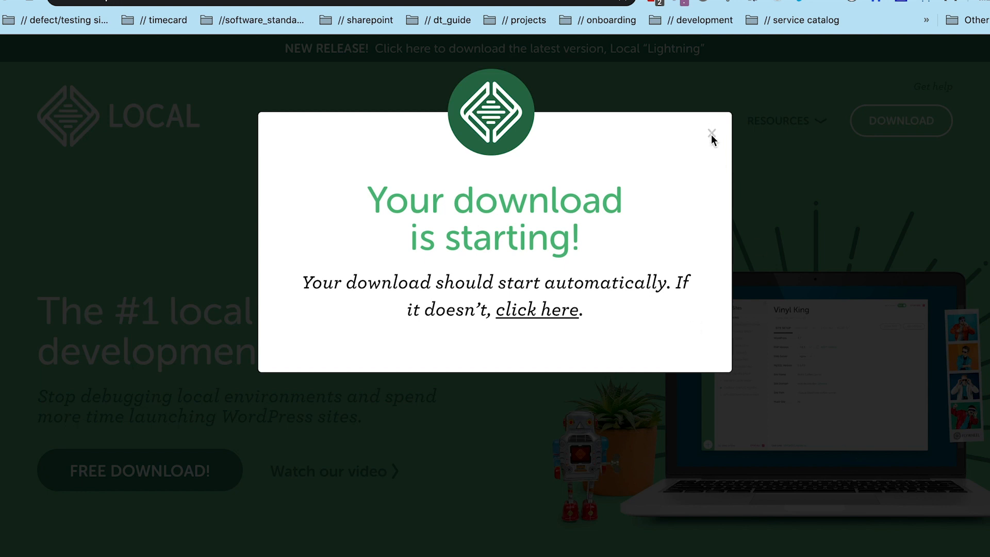
pyautogui.click(712, 133)
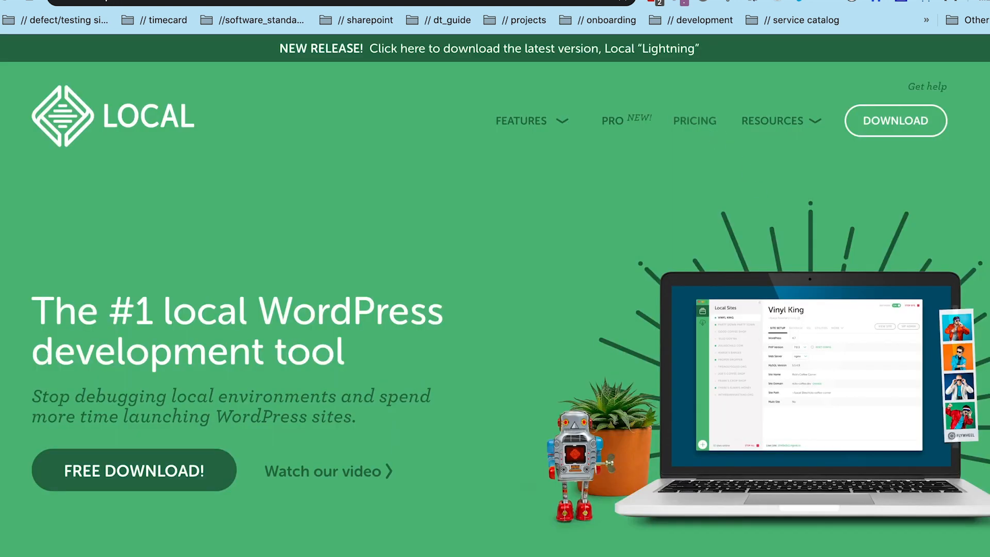
pyautogui.moveTo(822, 507)
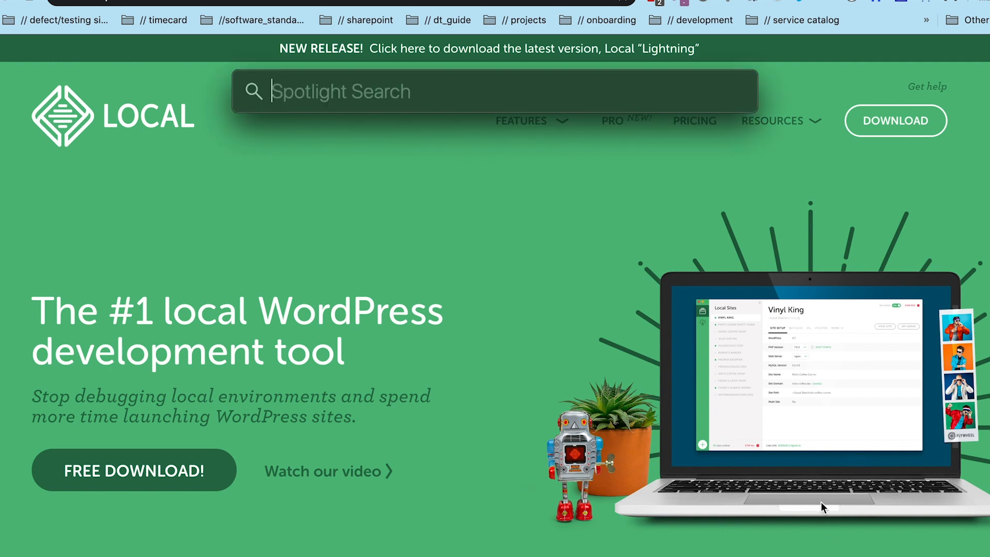
# Search Spotlight for 'local' and launch Local.app from the results.
pyautogui.write('local')
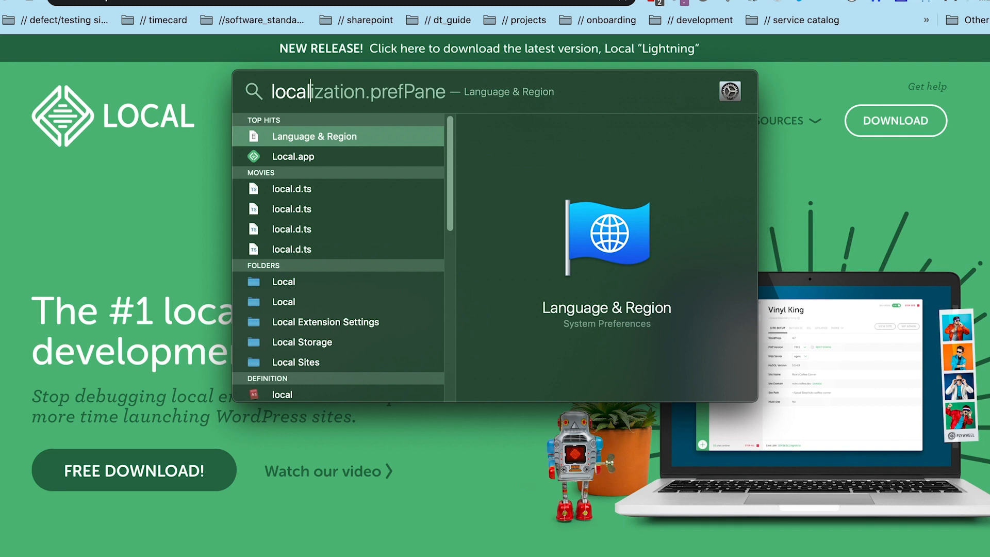
pyautogui.moveTo(432, 352)
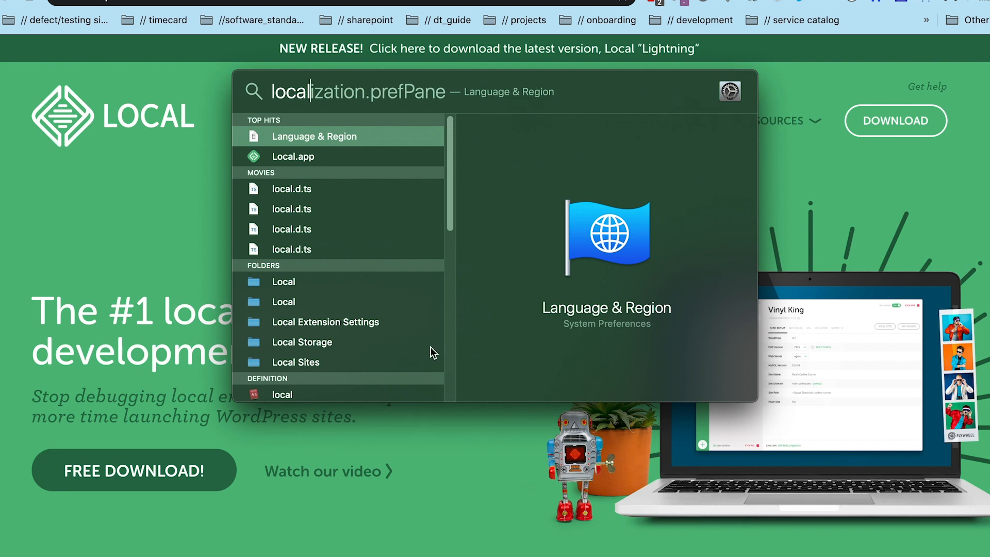
pyautogui.click(292, 156)
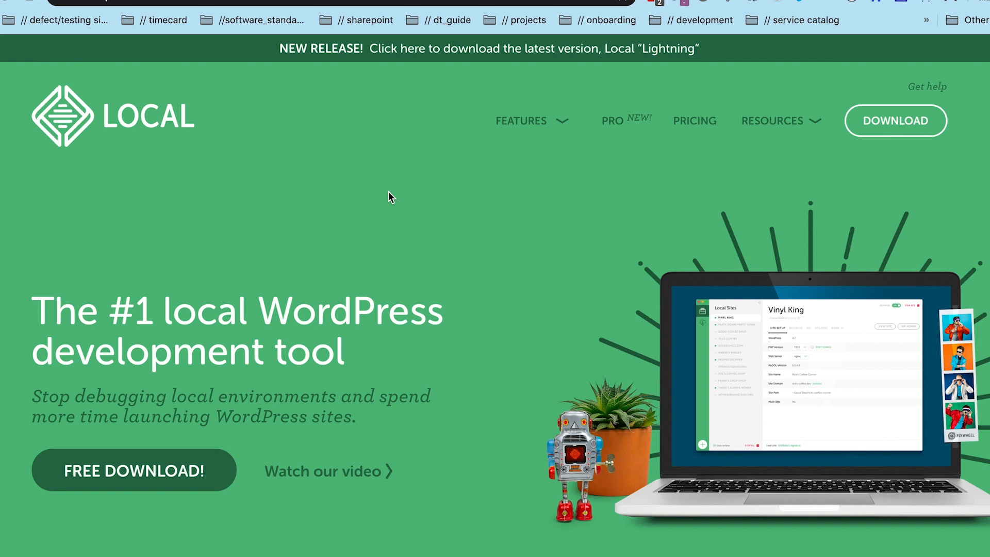
pyautogui.moveTo(586, 357)
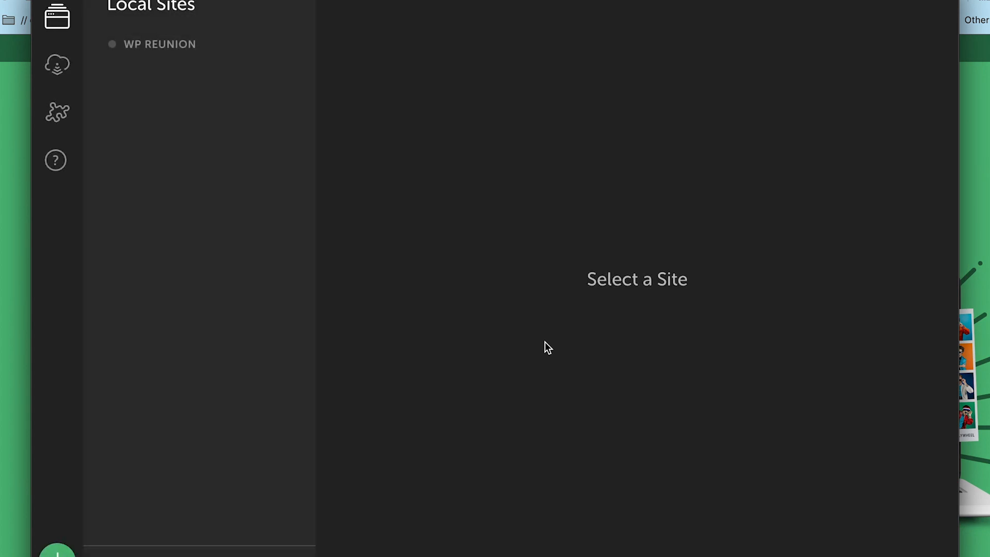
pyautogui.moveTo(522, 333)
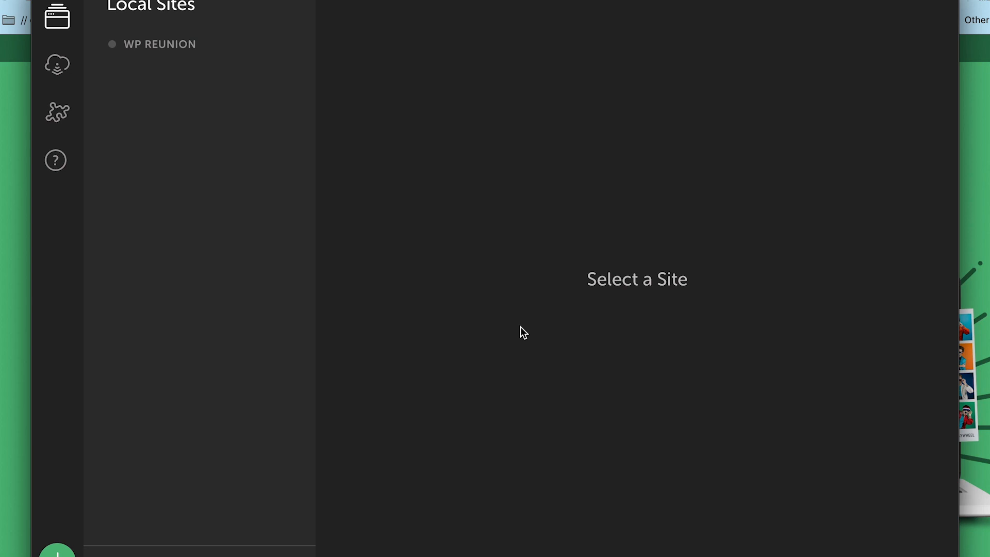
pyautogui.moveTo(371, 198)
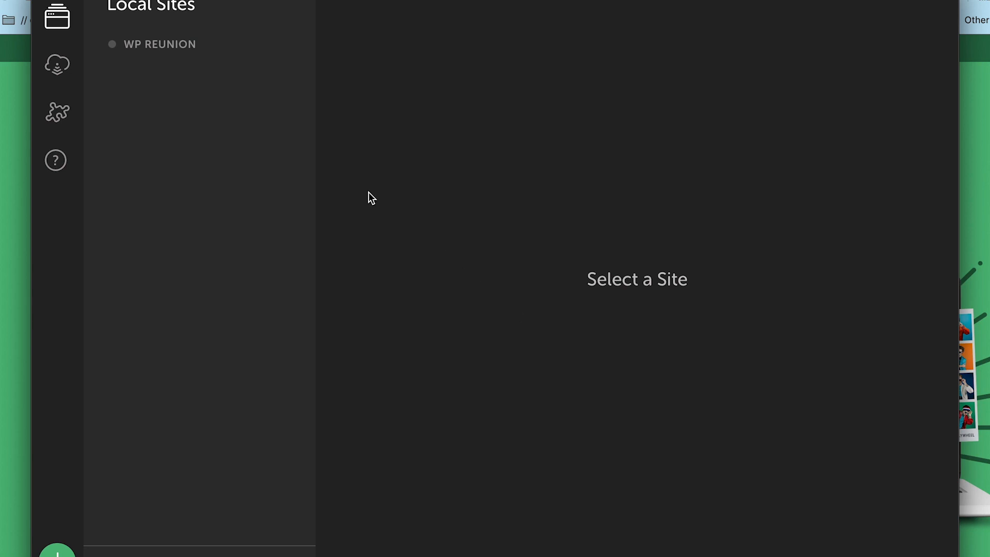
# Show the WP Reunion site's Overview with its server, PHP, database and domain details.
pyautogui.click(160, 44)
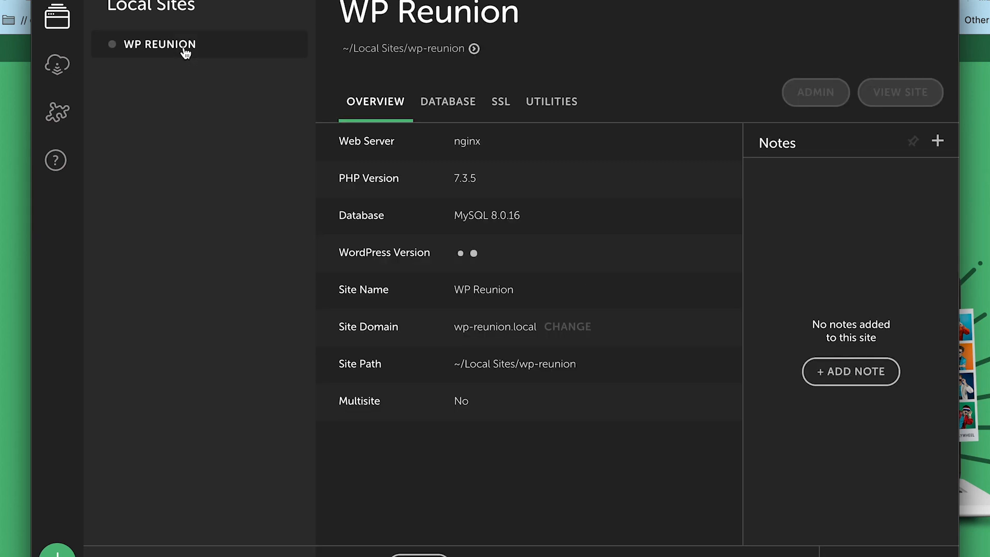
pyautogui.moveTo(485, 54)
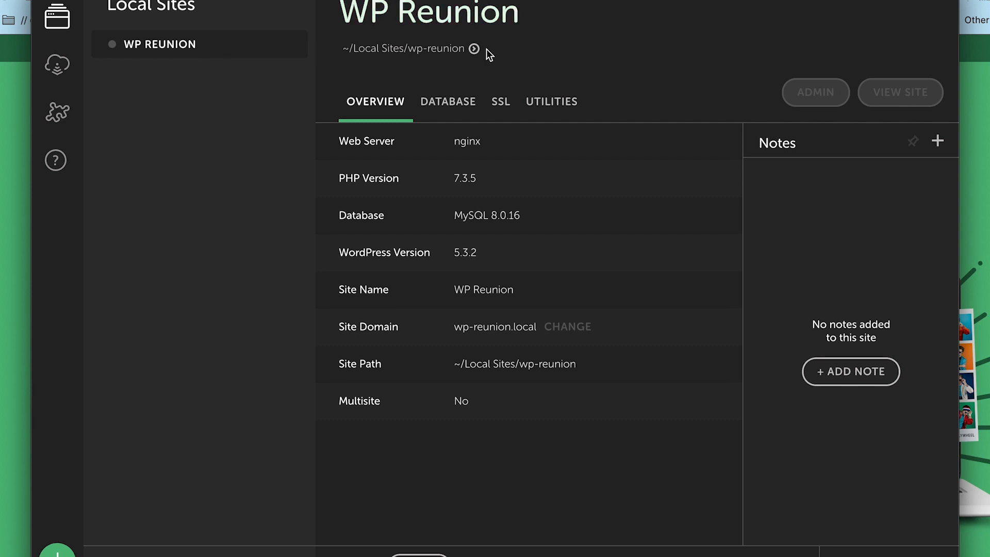
pyautogui.moveTo(511, 157)
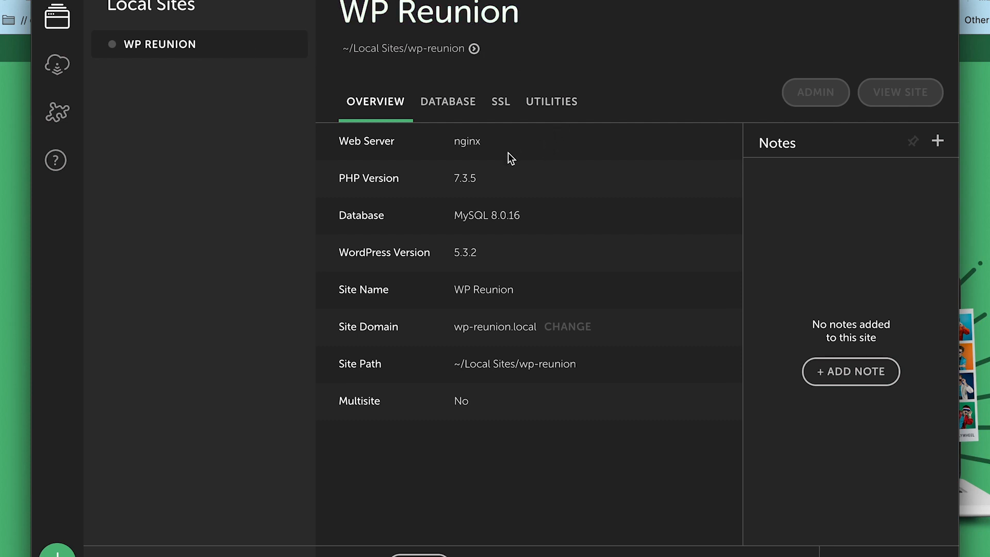
pyautogui.moveTo(291, 166)
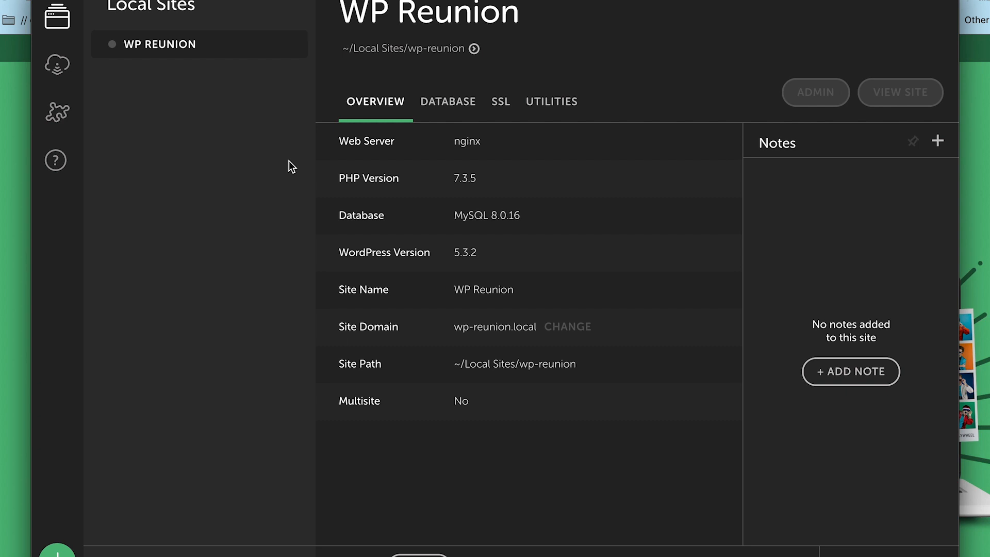
pyautogui.moveTo(638, 139)
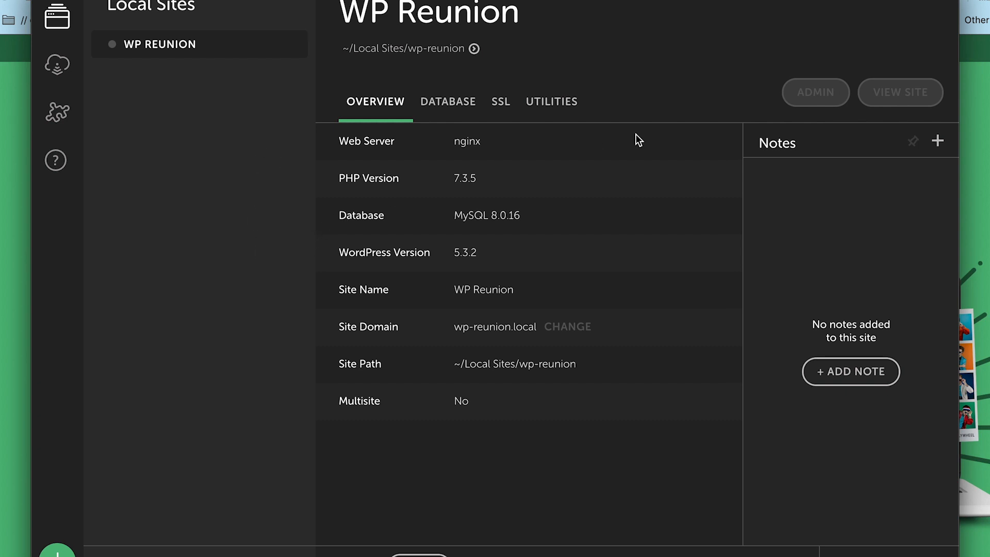
pyautogui.moveTo(582, 89)
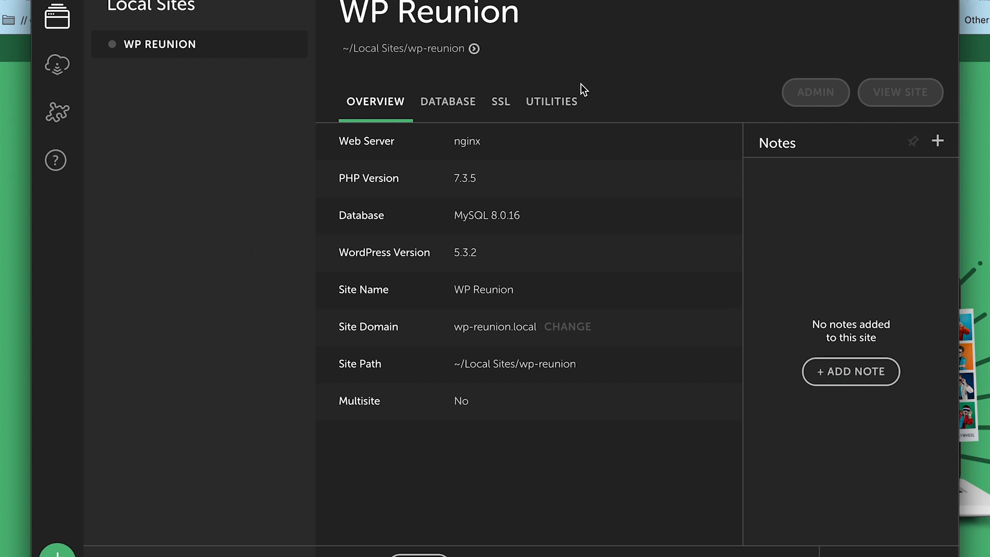
# Start a new site named Test, review its test.local domain and path, and continue.
pyautogui.click(57, 550)
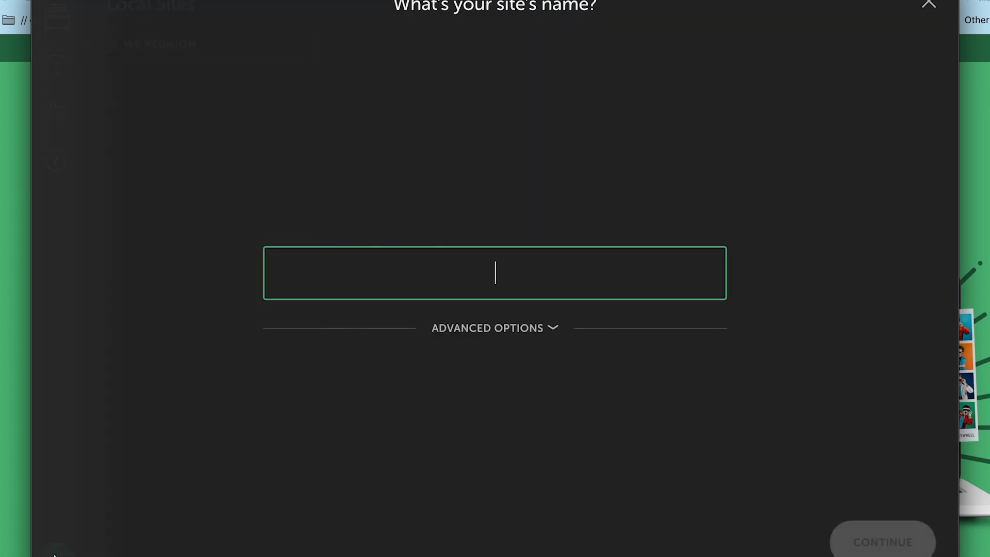
pyautogui.write('Te')
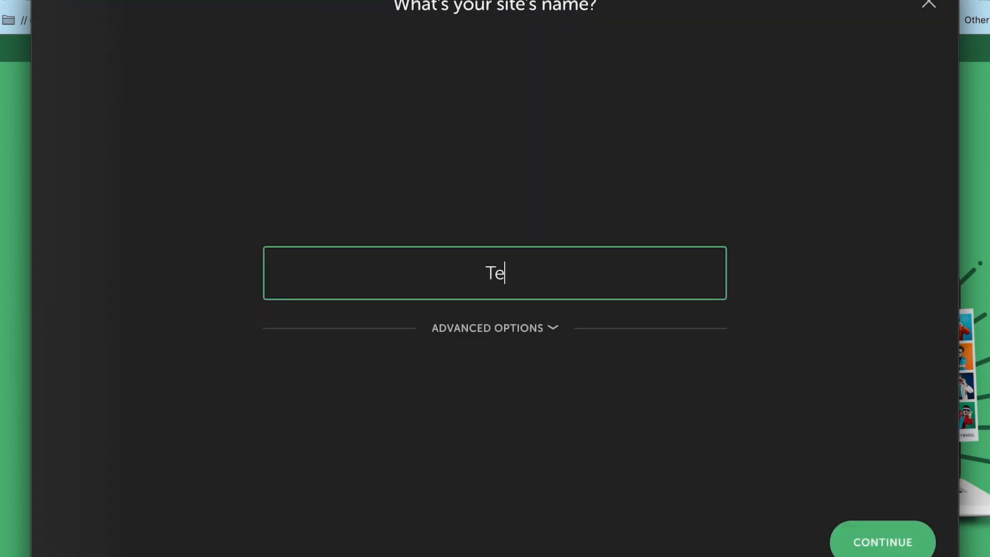
pyautogui.write('st')
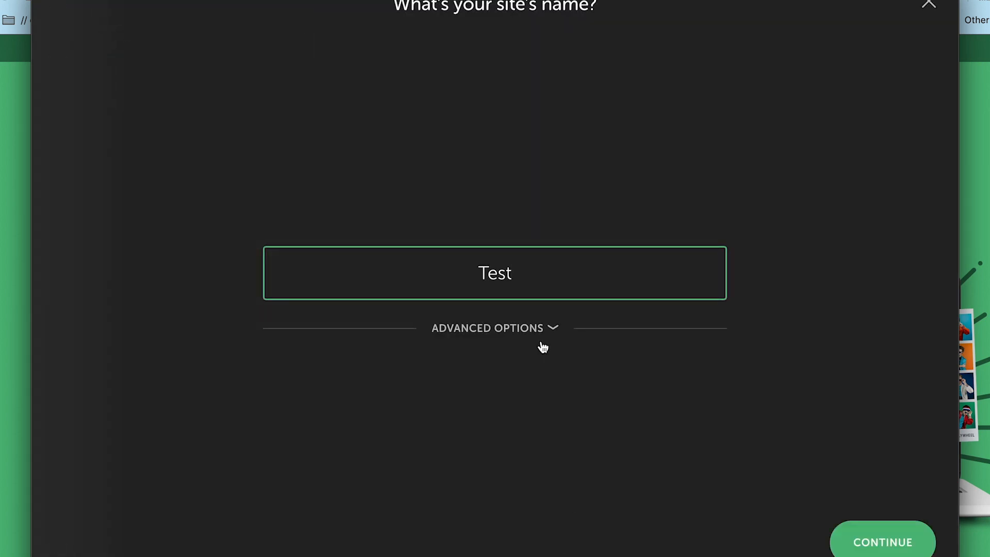
pyautogui.click(494, 328)
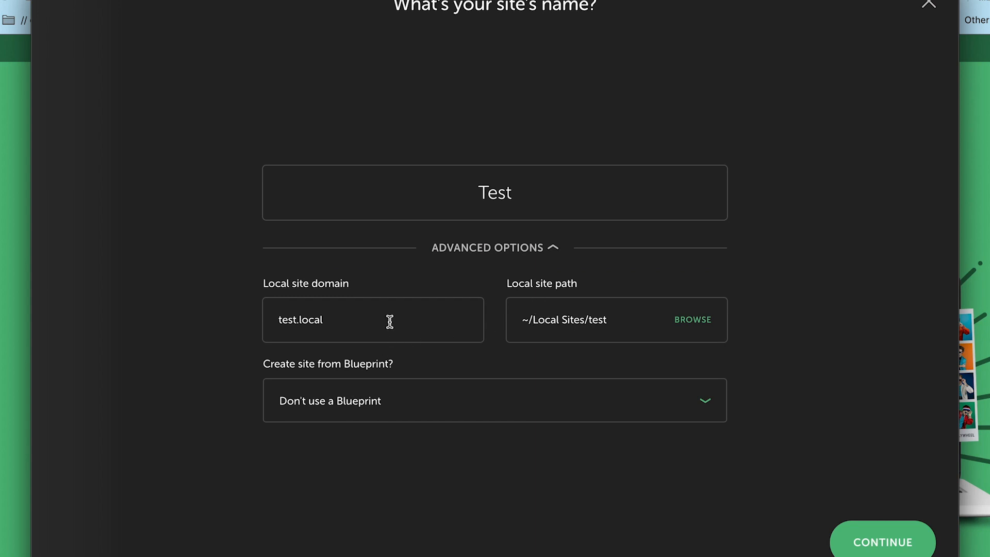
pyautogui.moveTo(458, 317)
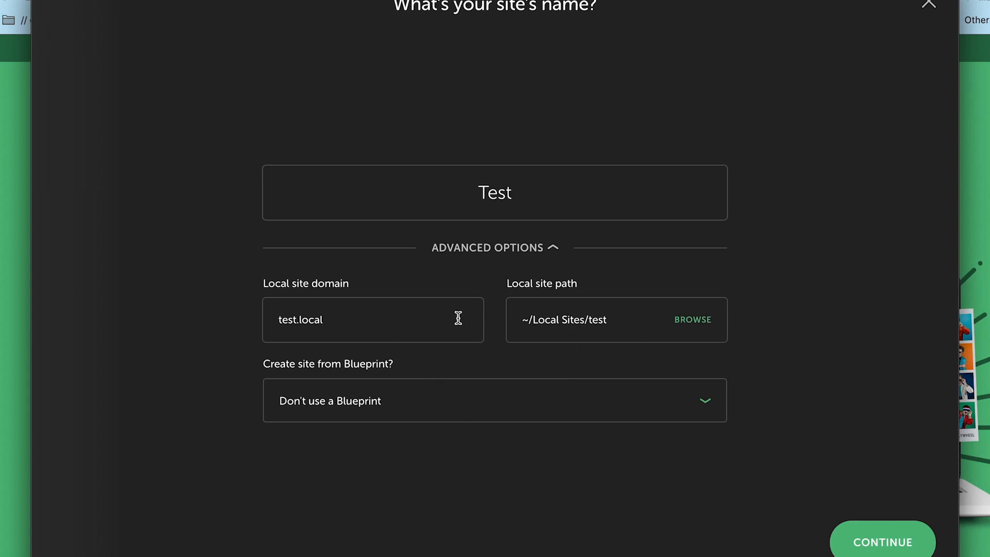
pyautogui.moveTo(512, 261)
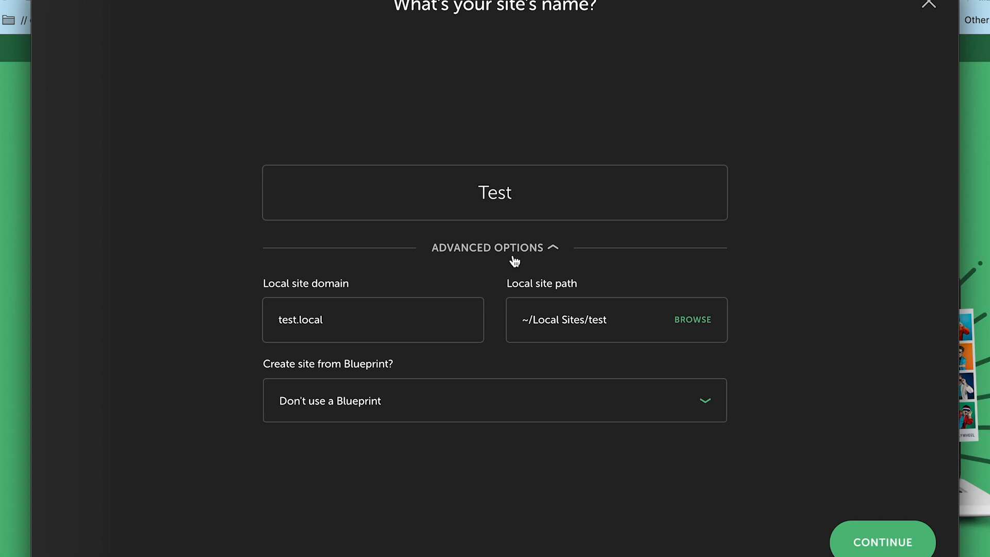
pyautogui.click(881, 542)
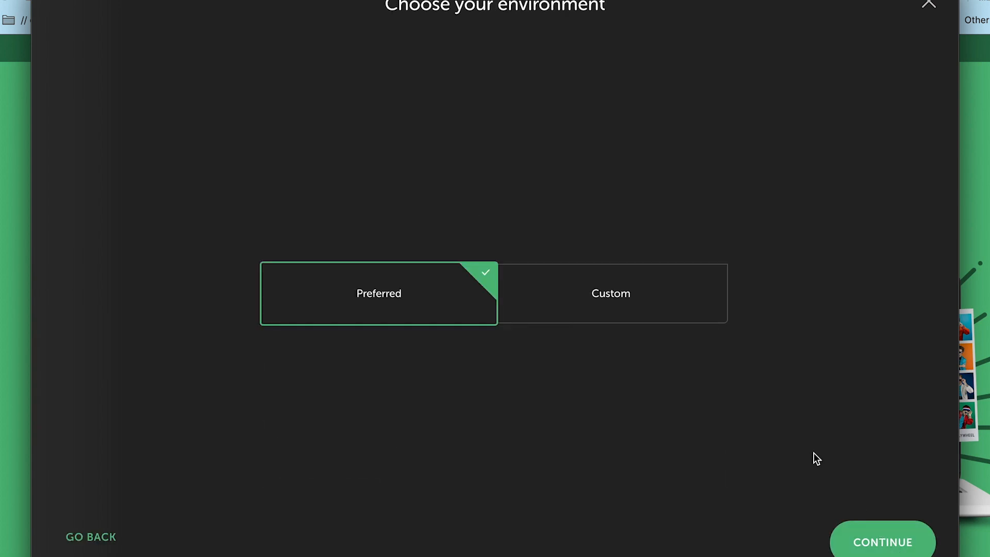
pyautogui.moveTo(524, 310)
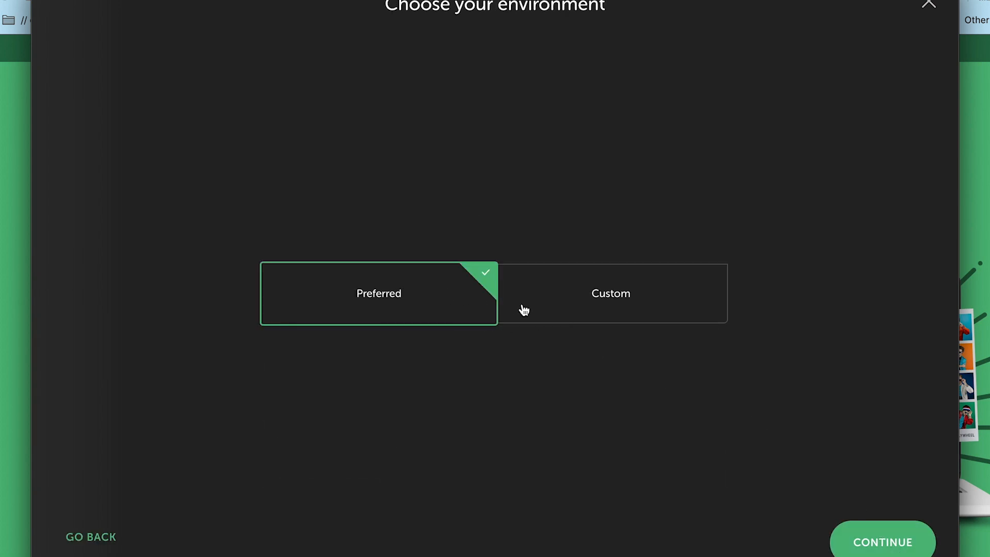
# Browse the Custom environment's PHP versions, then keep Preferred and continue to WordPress setup.
pyautogui.click(609, 293)
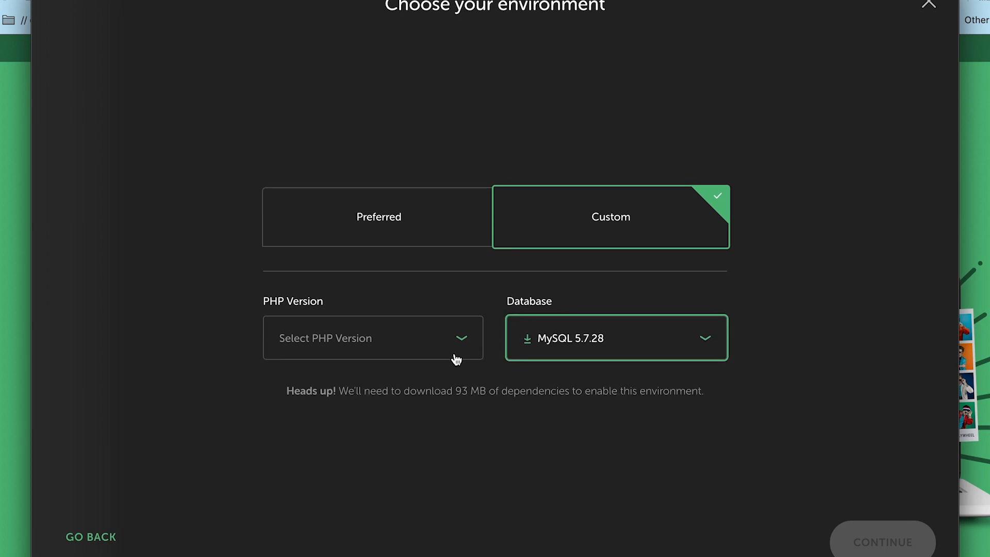
pyautogui.click(372, 338)
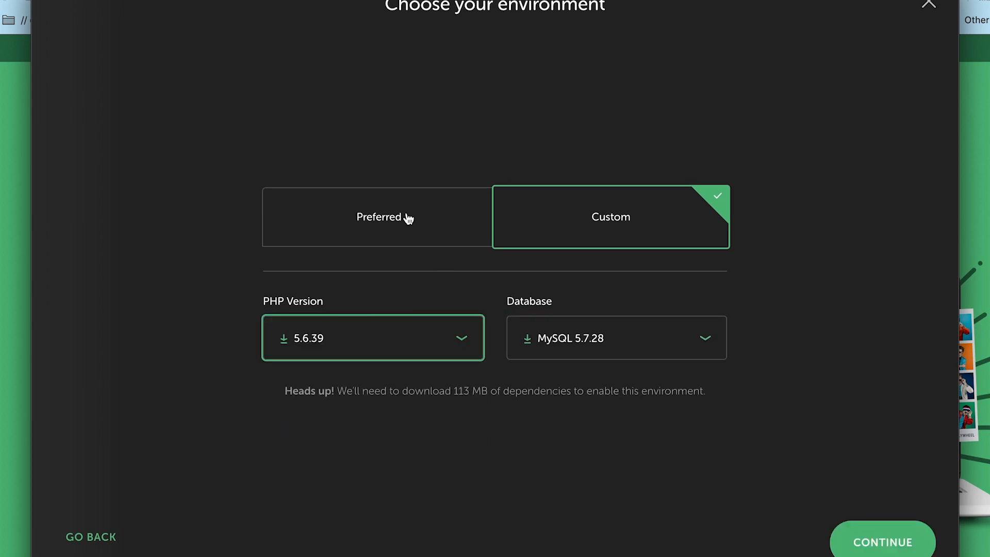
pyautogui.click(882, 542)
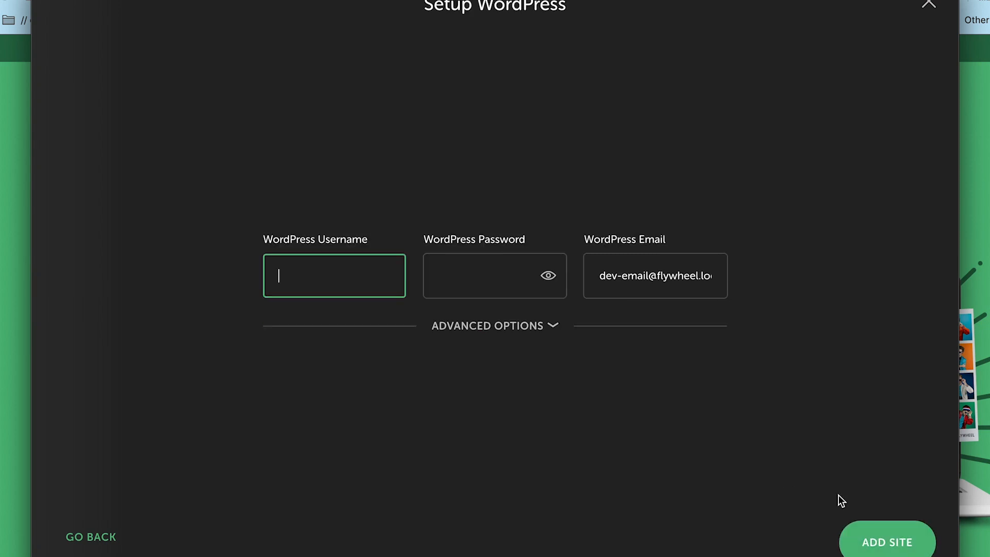
pyautogui.moveTo(362, 268)
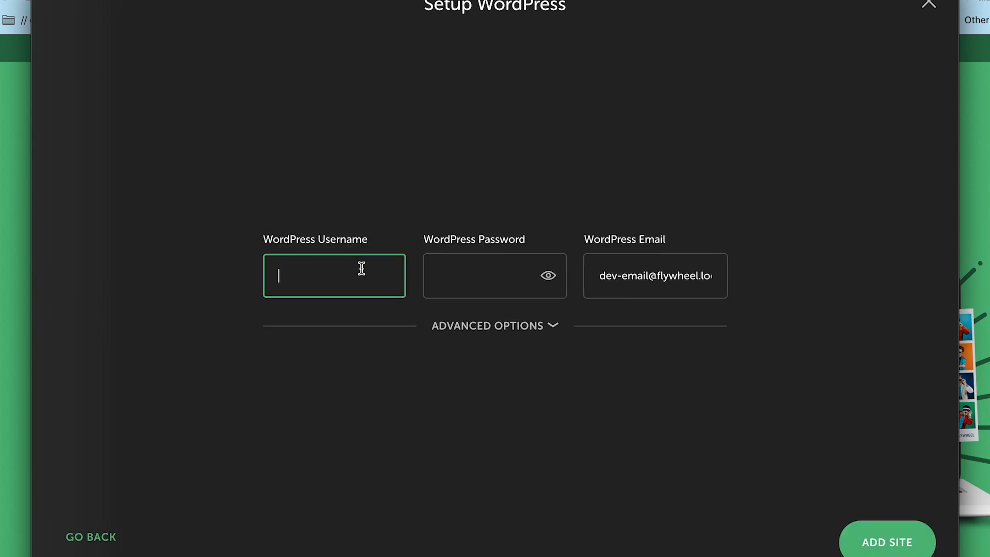
pyautogui.moveTo(460, 314)
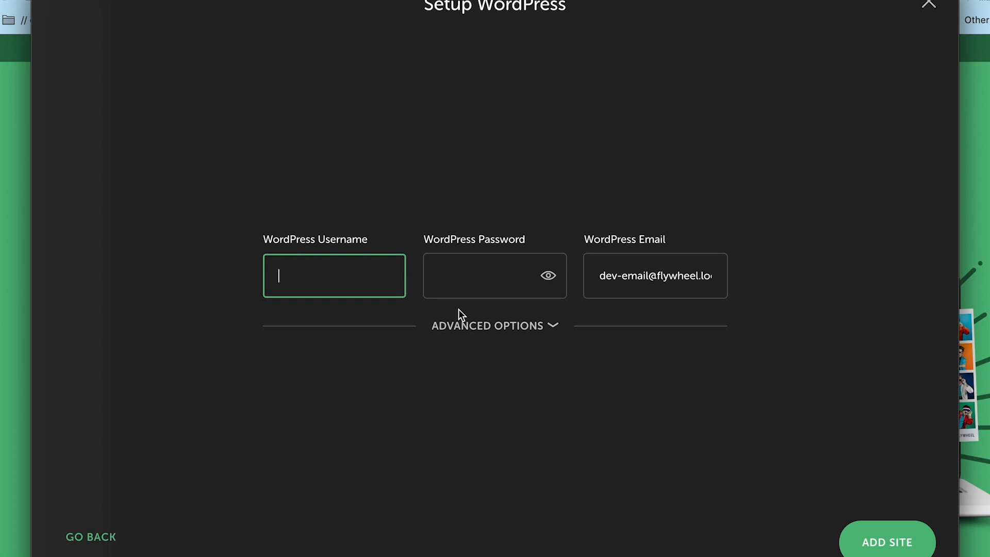
pyautogui.moveTo(456, 326)
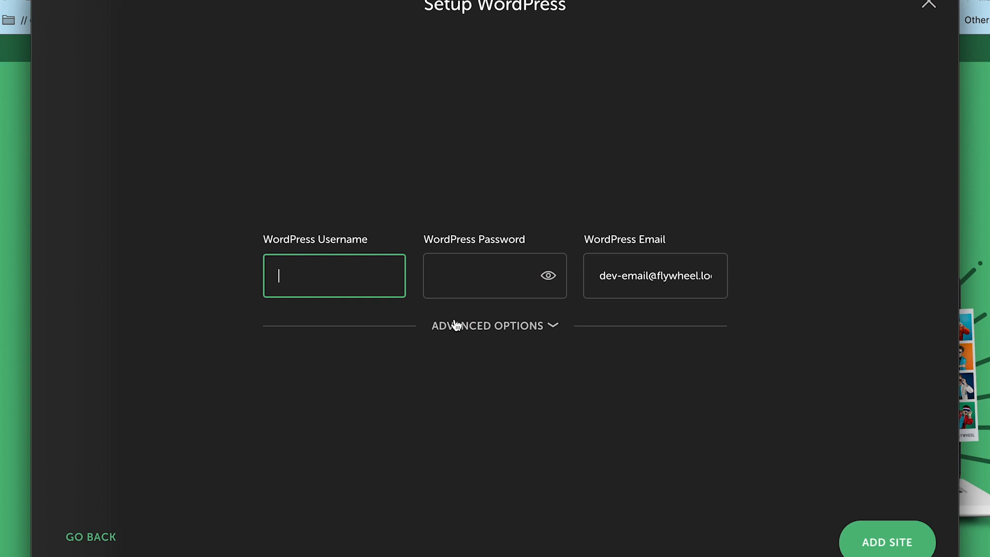
pyautogui.write('test_admin')
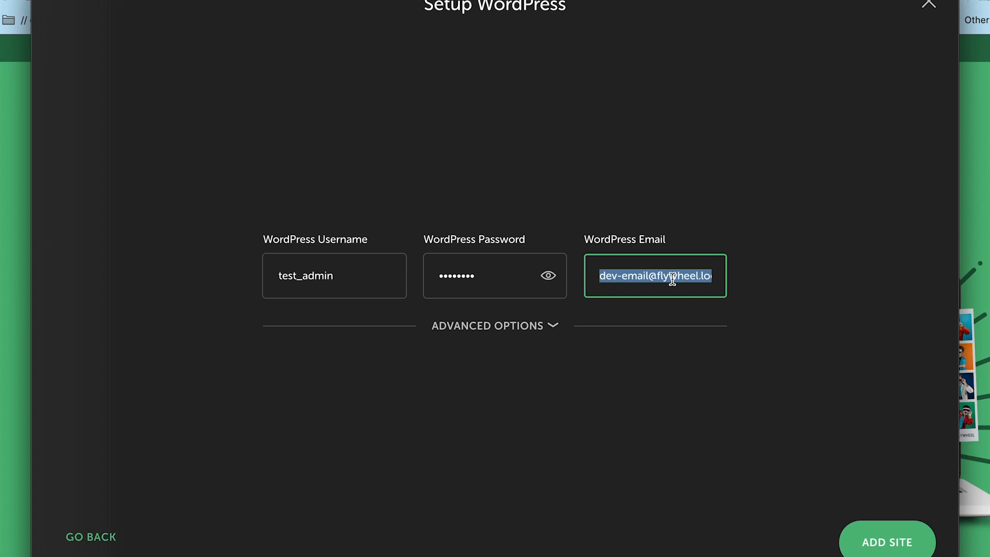
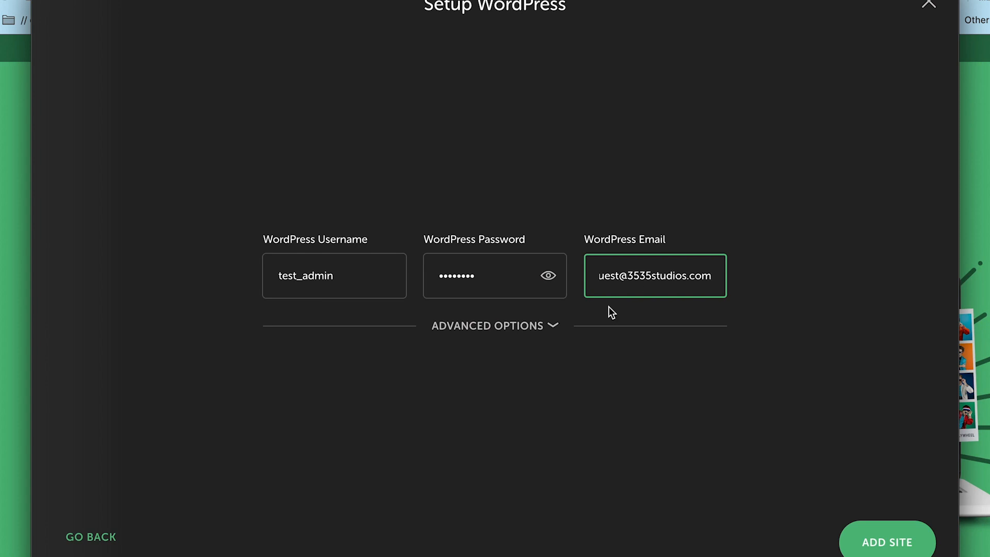
# Peek at the advanced WordPress options, then add the Test site.
pyautogui.click(494, 325)
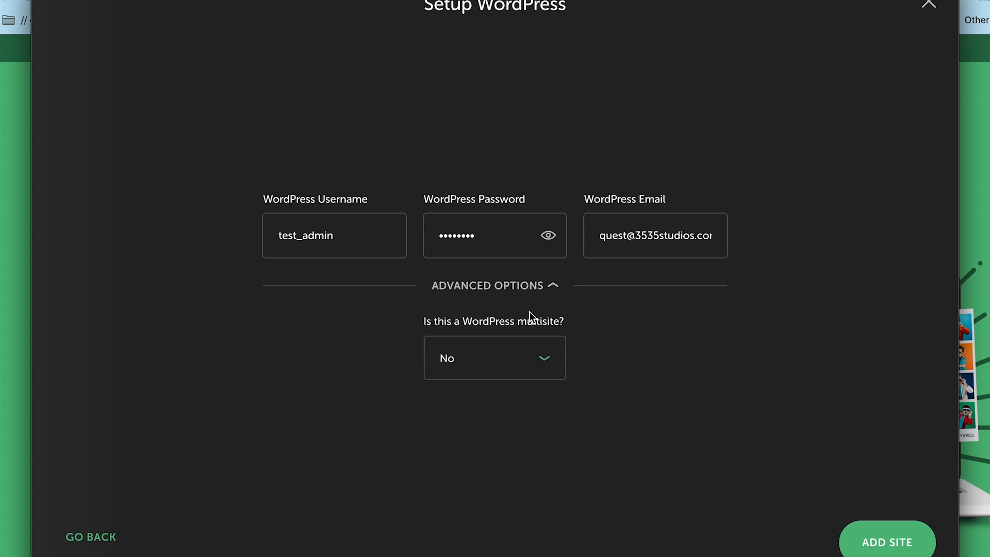
pyautogui.click(494, 285)
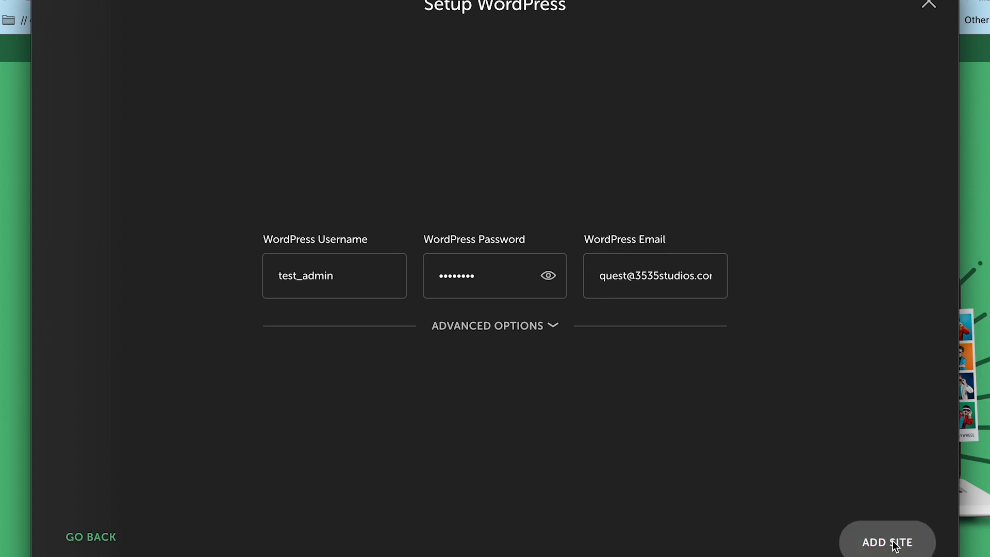
pyautogui.click(886, 542)
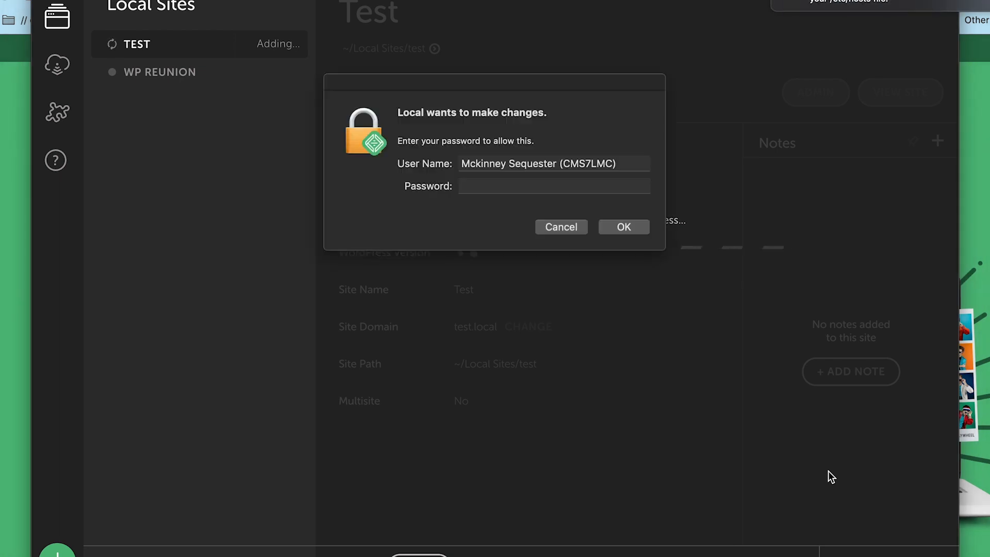
# Enter the macOS account password and approve Local's system changes.
pyautogui.click(554, 185)
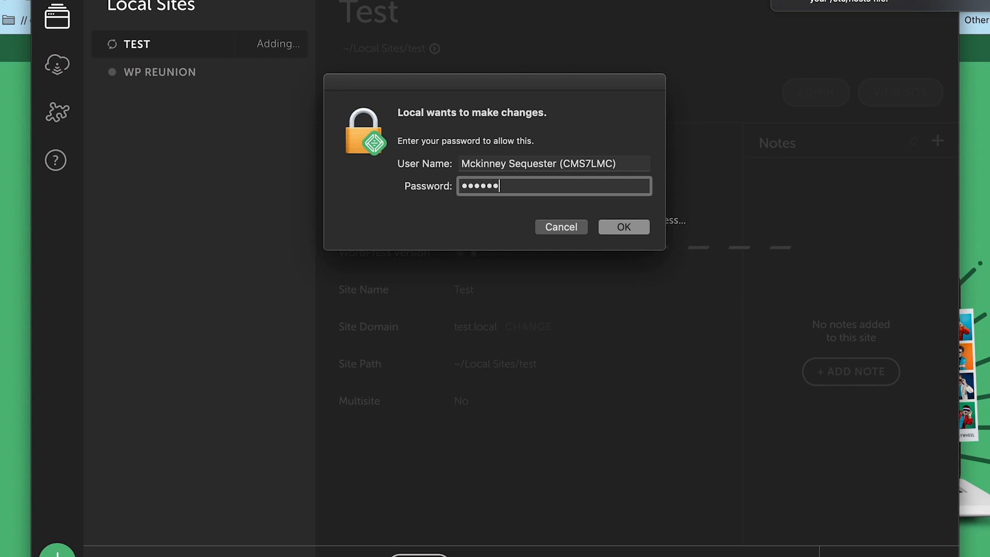
pyautogui.write('password')
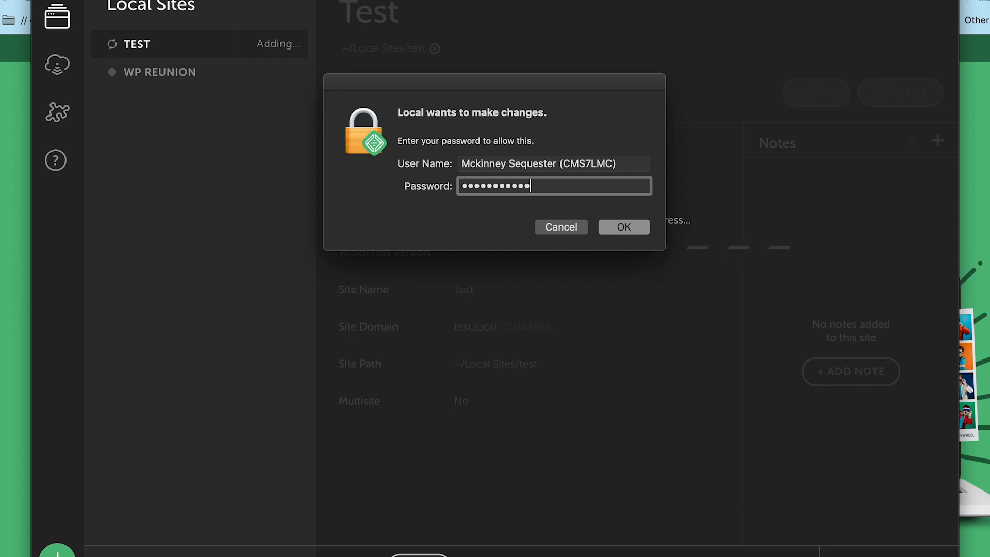
pyautogui.click(623, 227)
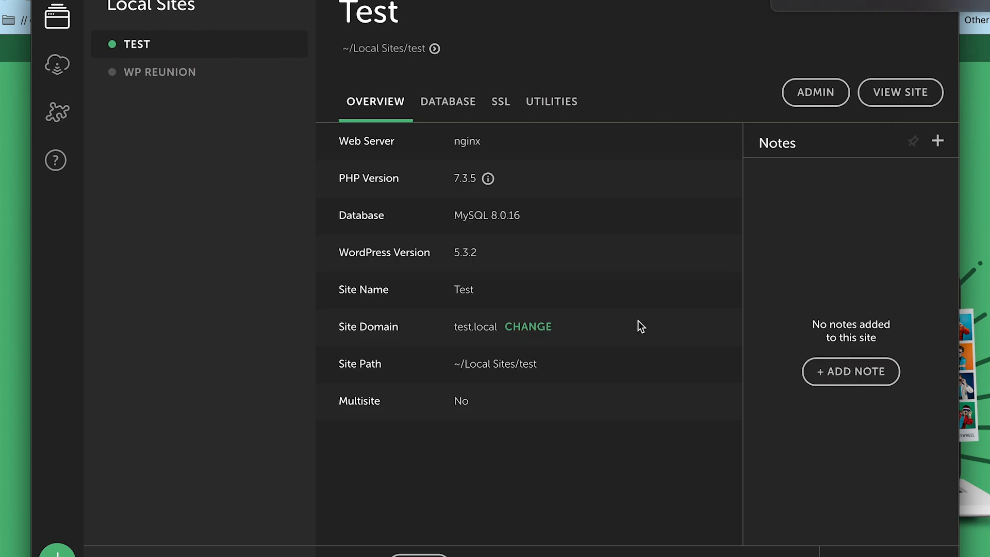
pyautogui.moveTo(594, 220)
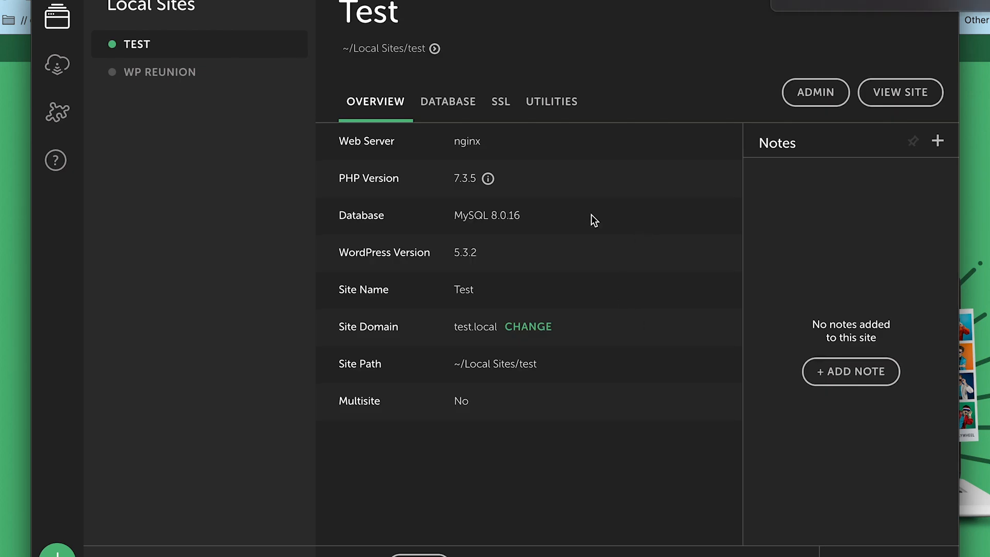
pyautogui.moveTo(734, 109)
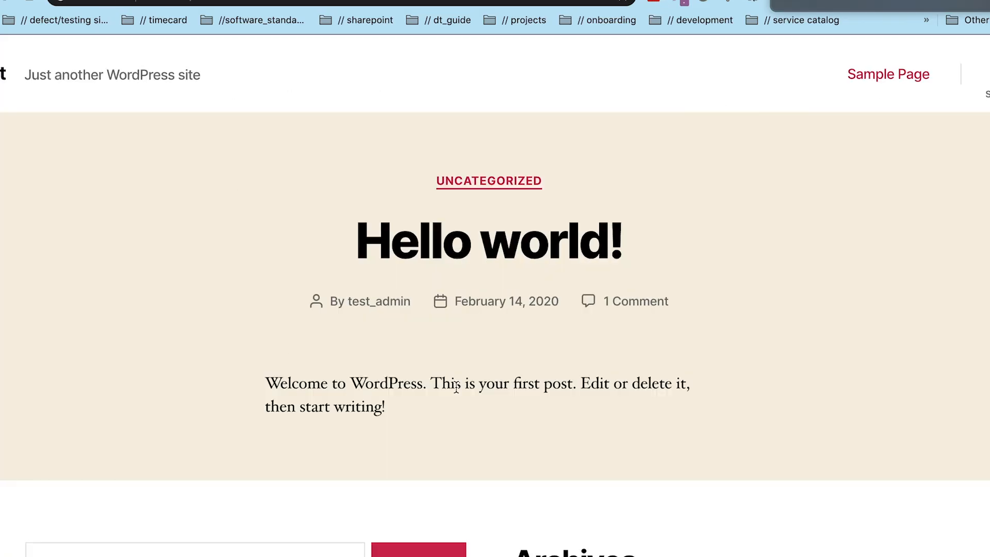
# Scroll the test.local front page with its Hello world! post, then bring Local forward.
pyautogui.scroll(-3)
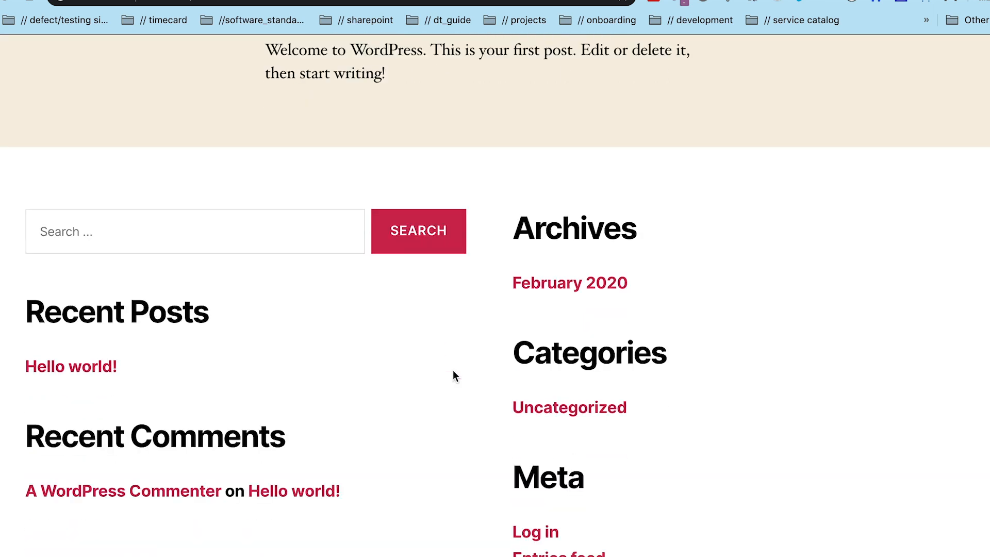
pyautogui.click(71, 366)
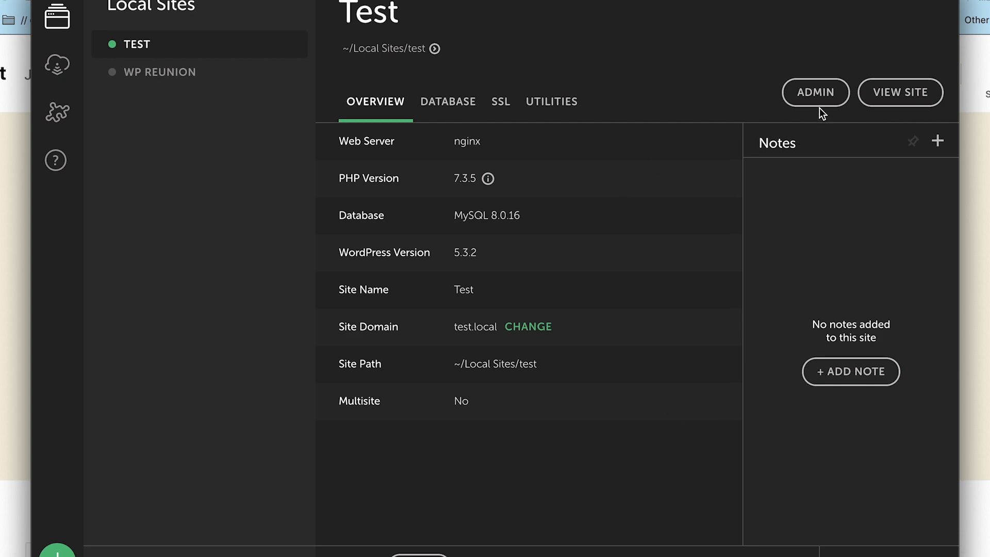
pyautogui.click(815, 91)
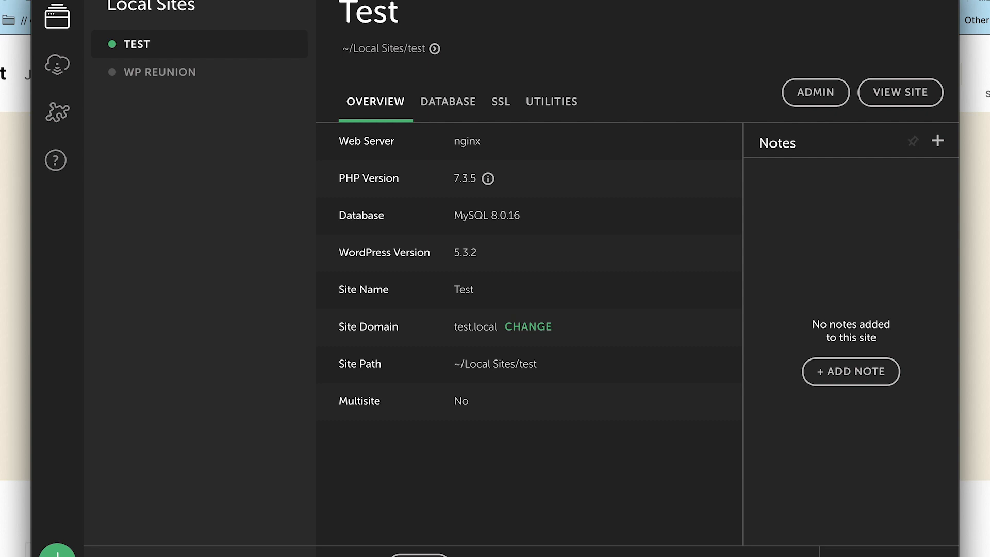
pyautogui.moveTo(576, 411)
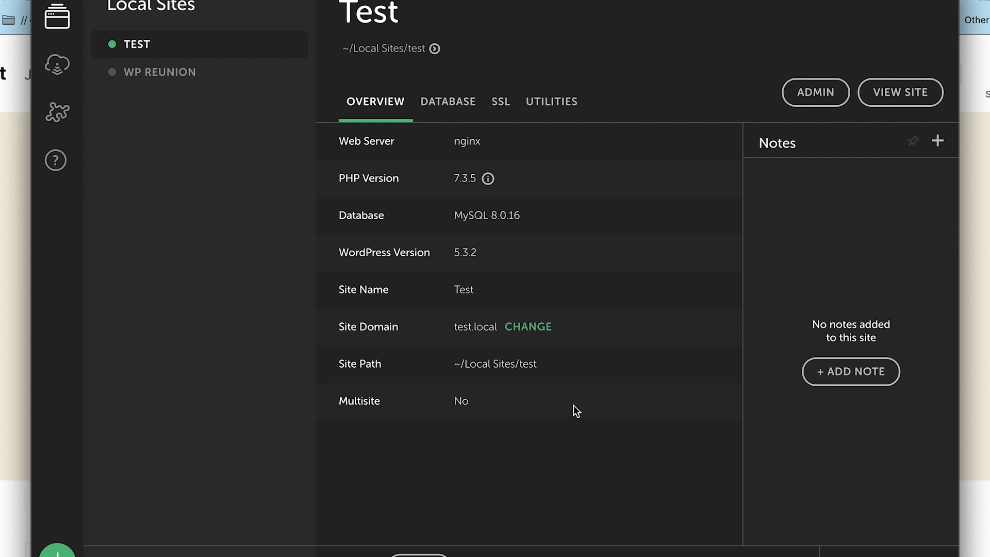
pyautogui.moveTo(668, 361)
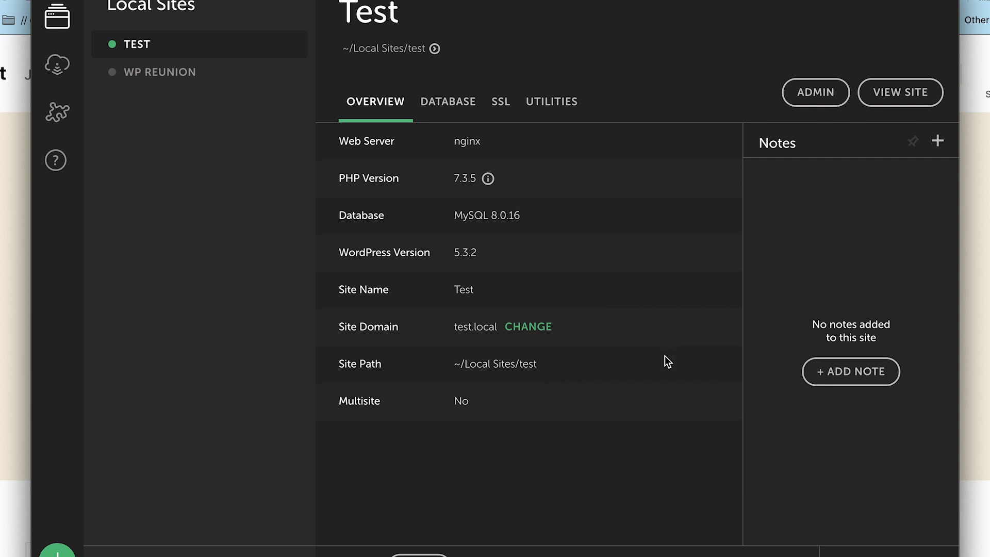
pyautogui.moveTo(677, 401)
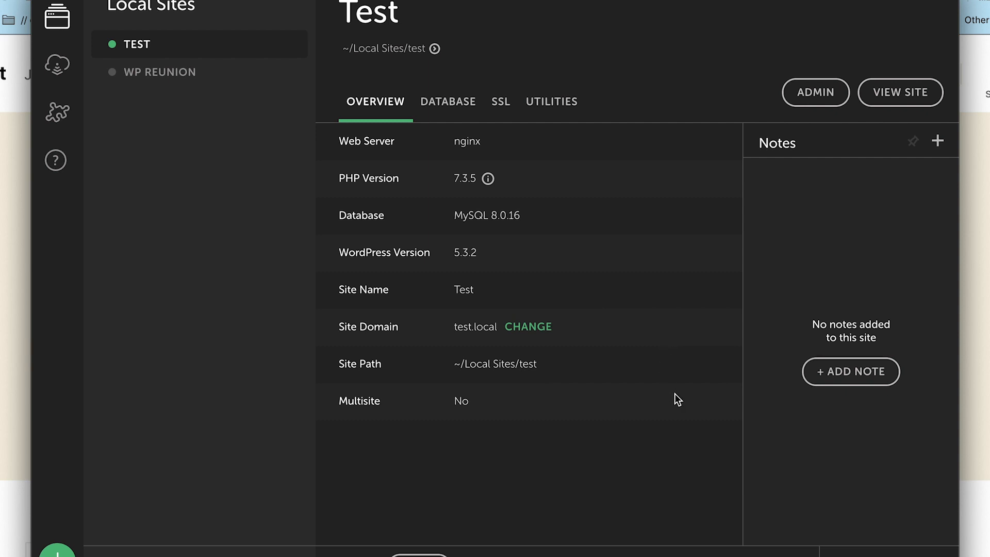